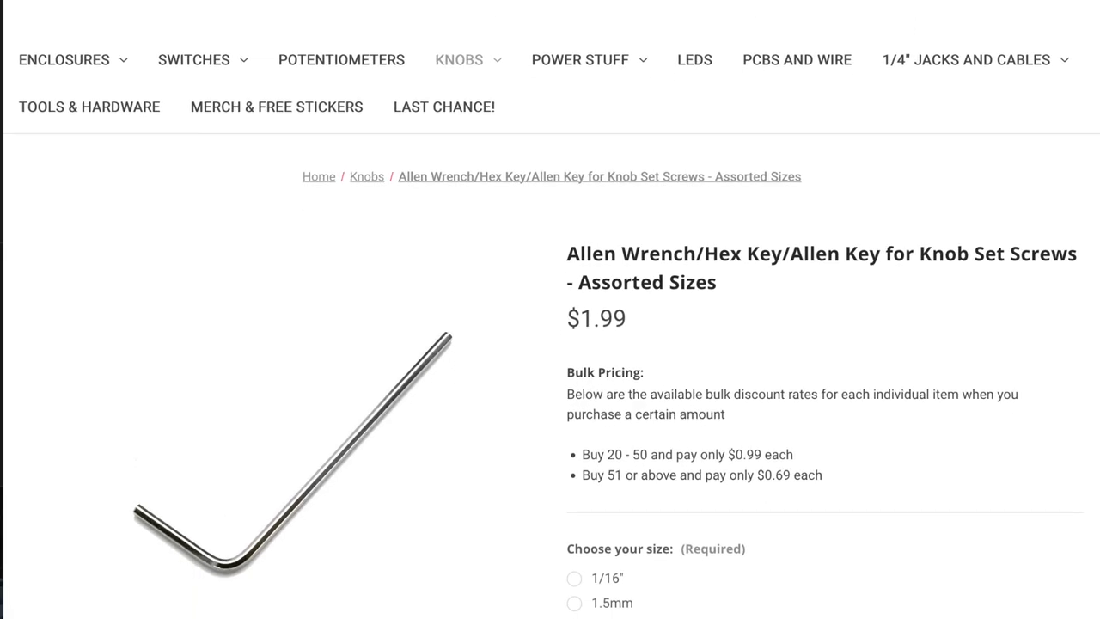
{"action": "scroll", "scroll_direction": "down", "scroll_amount": 3}
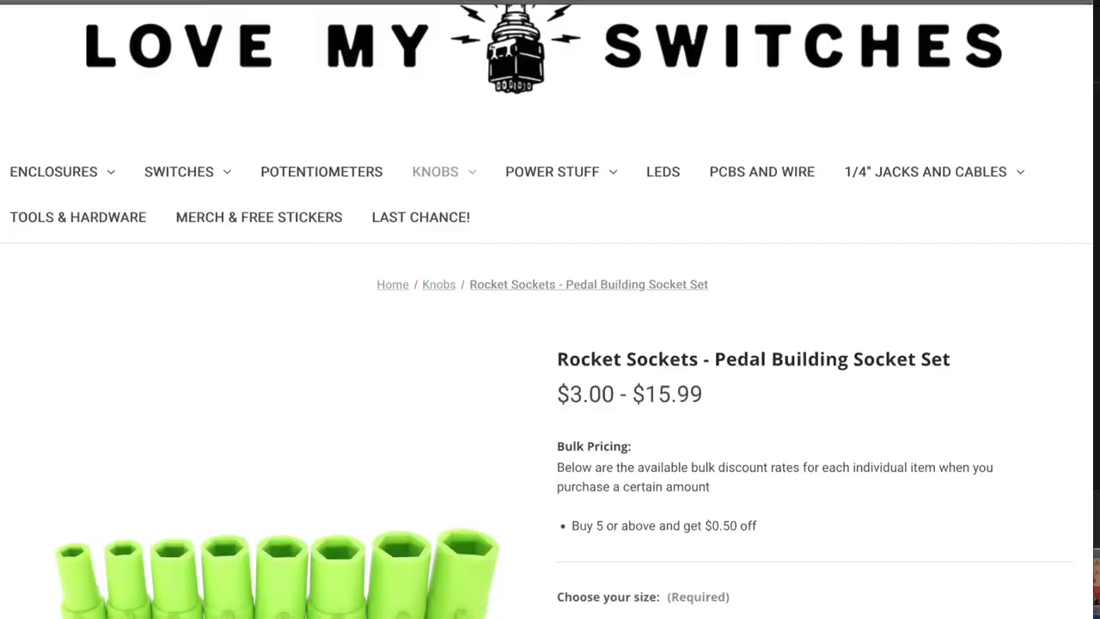
{"action": "scroll", "scroll_direction": "down", "scroll_amount": 3}
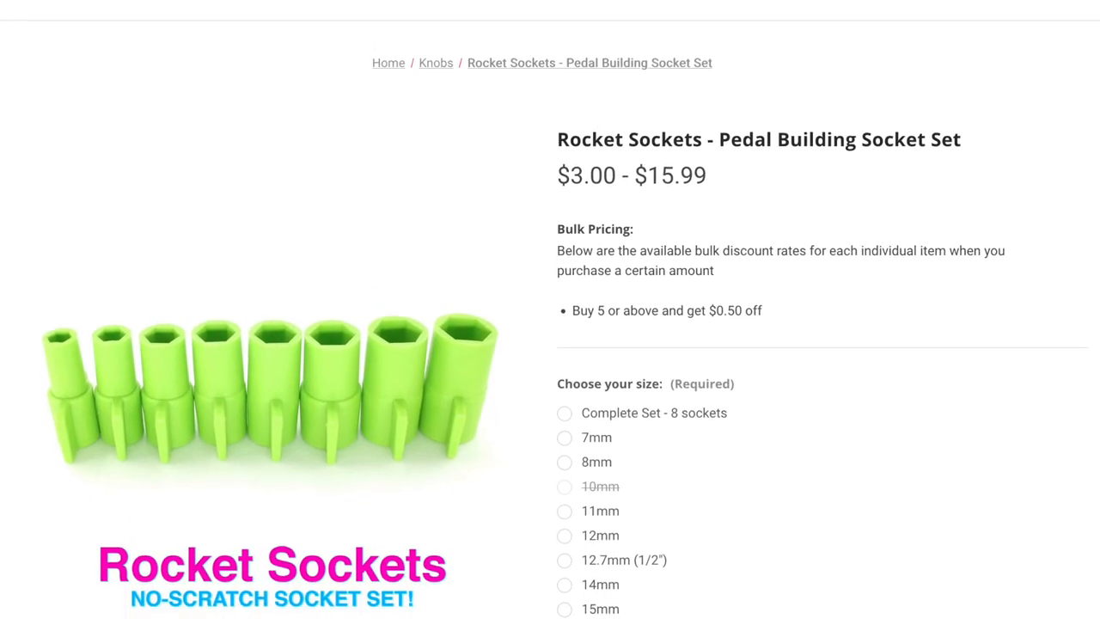